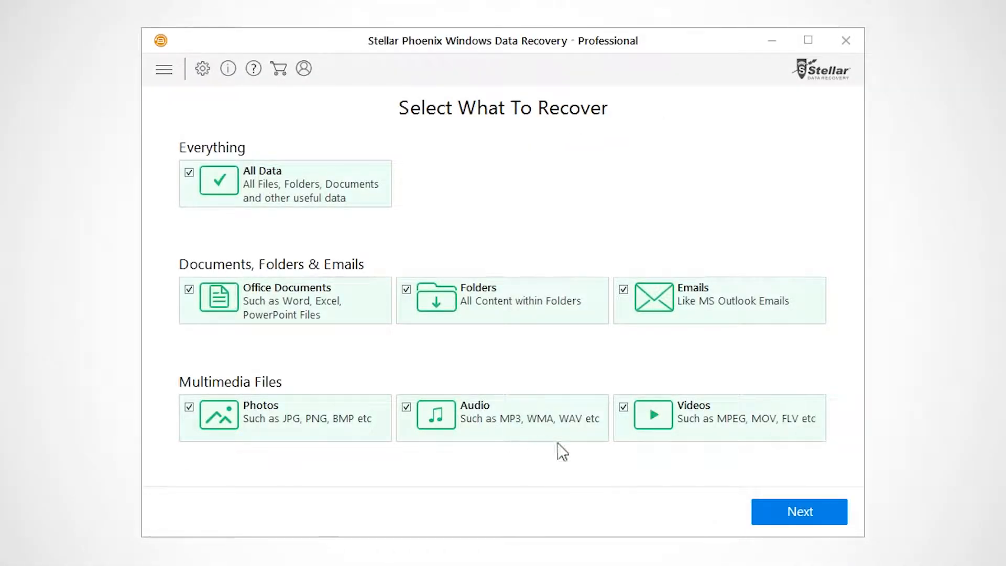
Scan the USB (E:) drive and mark the deleted A Very Important File.txt for recovery.
{"action": "left_click", "coordinate": [800, 512]}
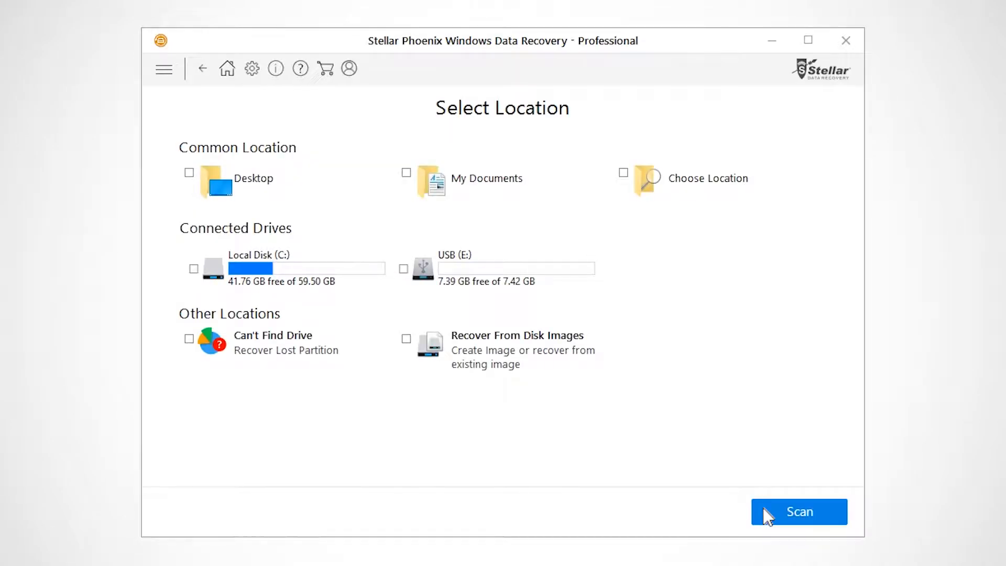
{"action": "mouse_move", "coordinate": [581, 394]}
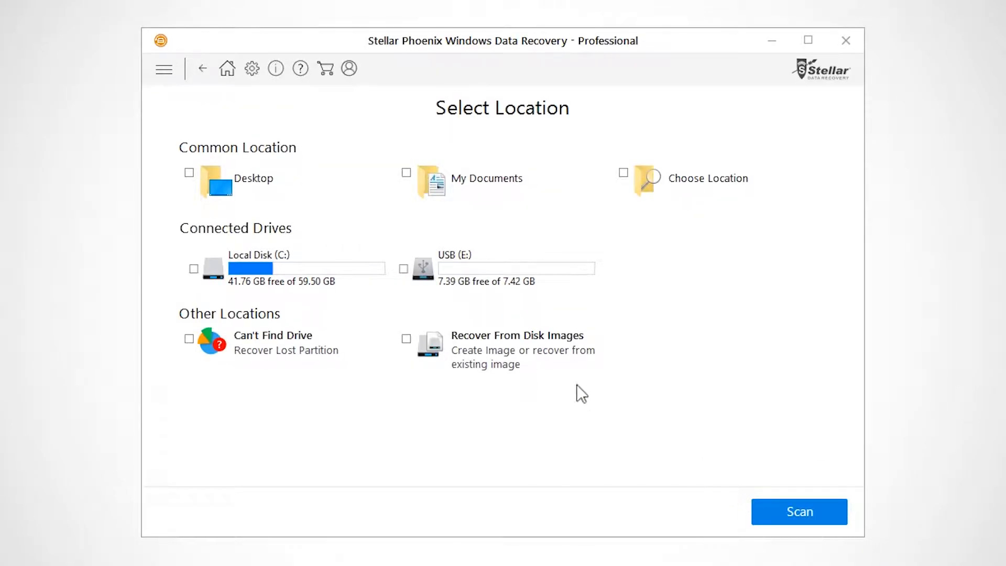
{"action": "left_click", "coordinate": [404, 268]}
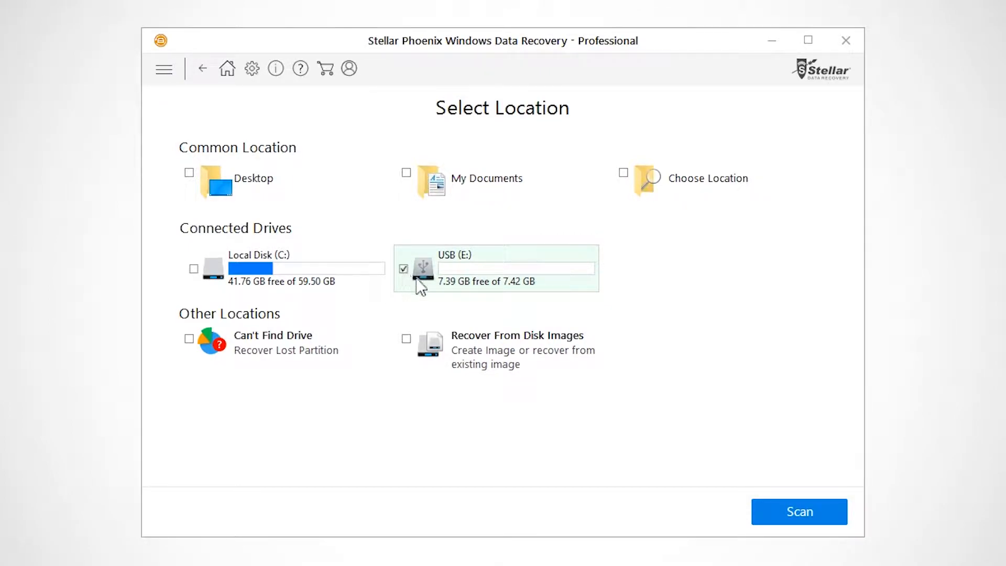
{"action": "left_click", "coordinate": [799, 512]}
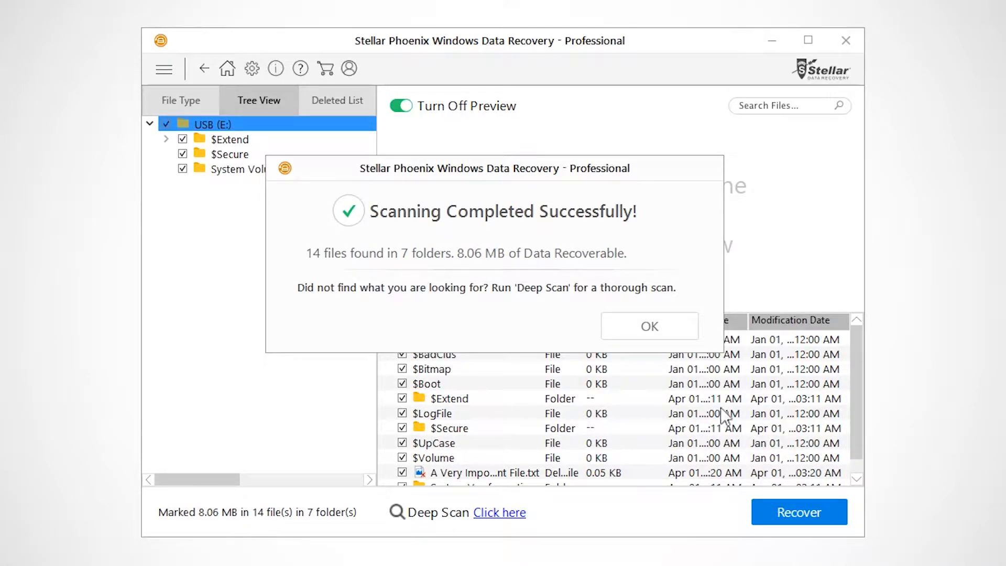
{"action": "left_click", "coordinate": [650, 326]}
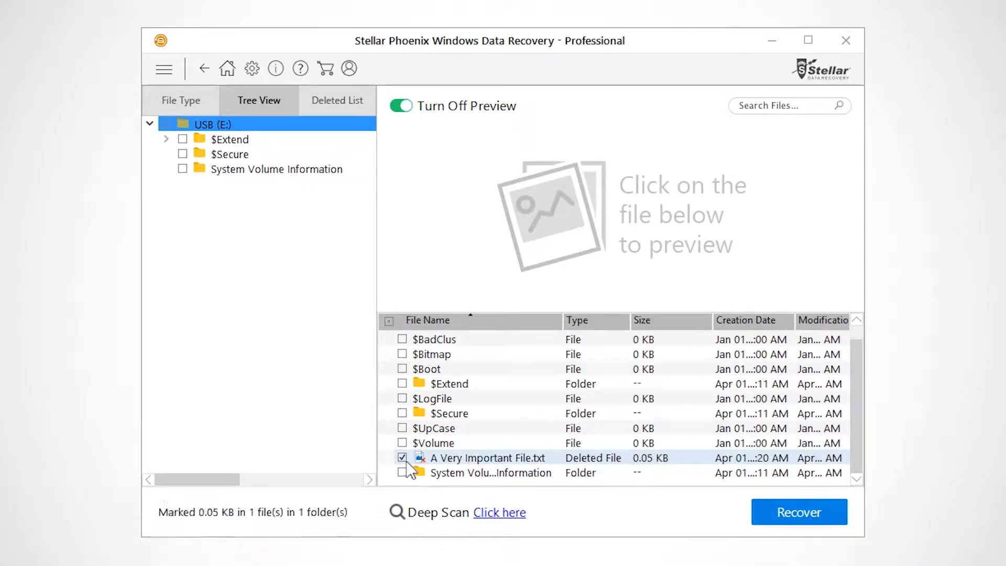
Start recovery of the marked file and choose the Desktop as the save destination.
{"action": "left_click", "coordinate": [799, 511]}
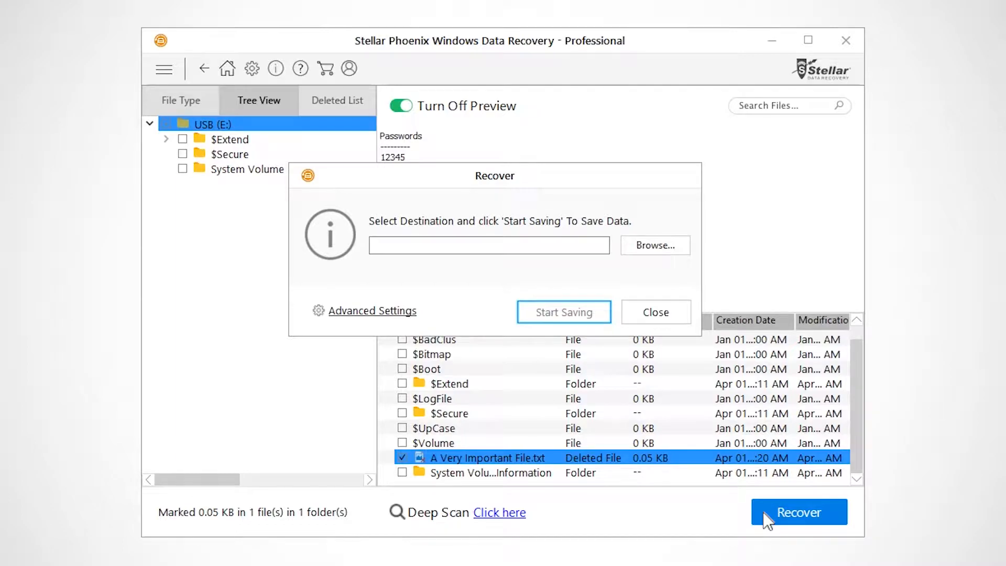
{"action": "left_click", "coordinate": [656, 245]}
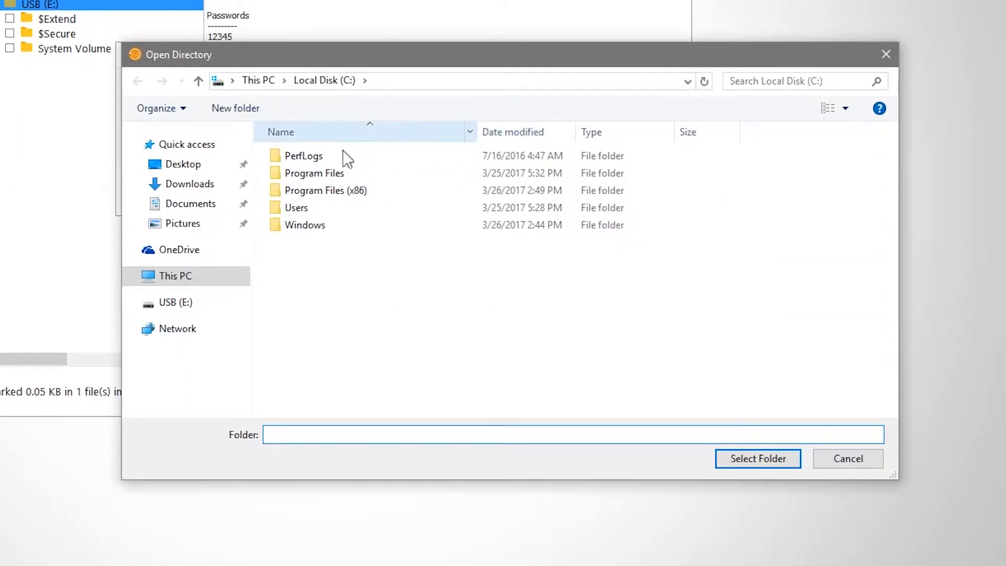
{"action": "left_click", "coordinate": [182, 164]}
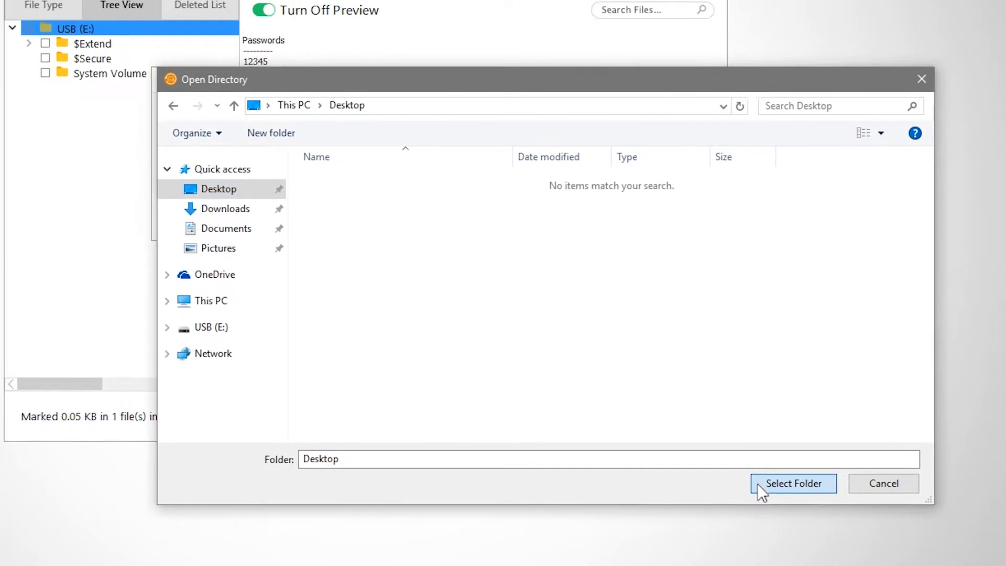
{"action": "left_click", "coordinate": [795, 484]}
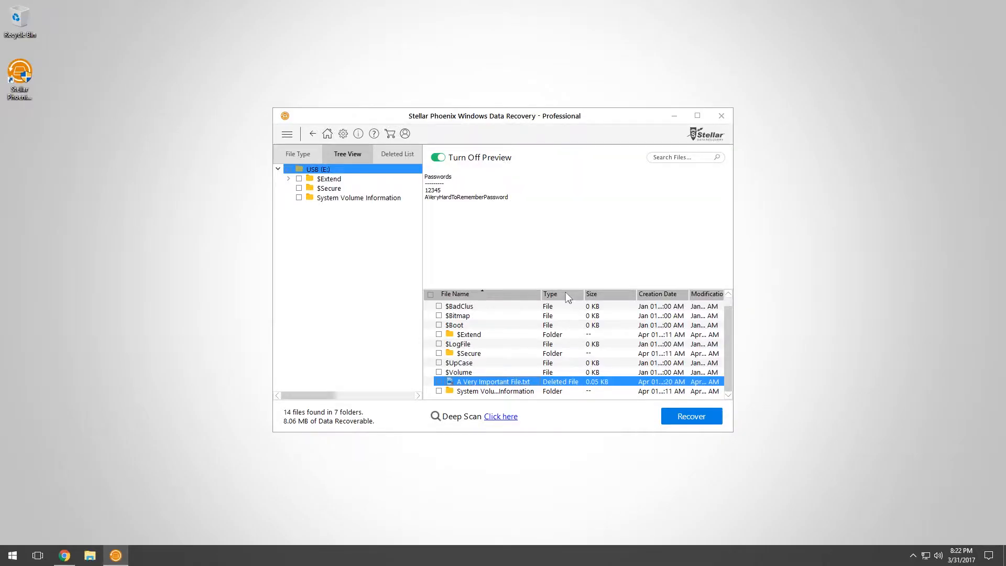